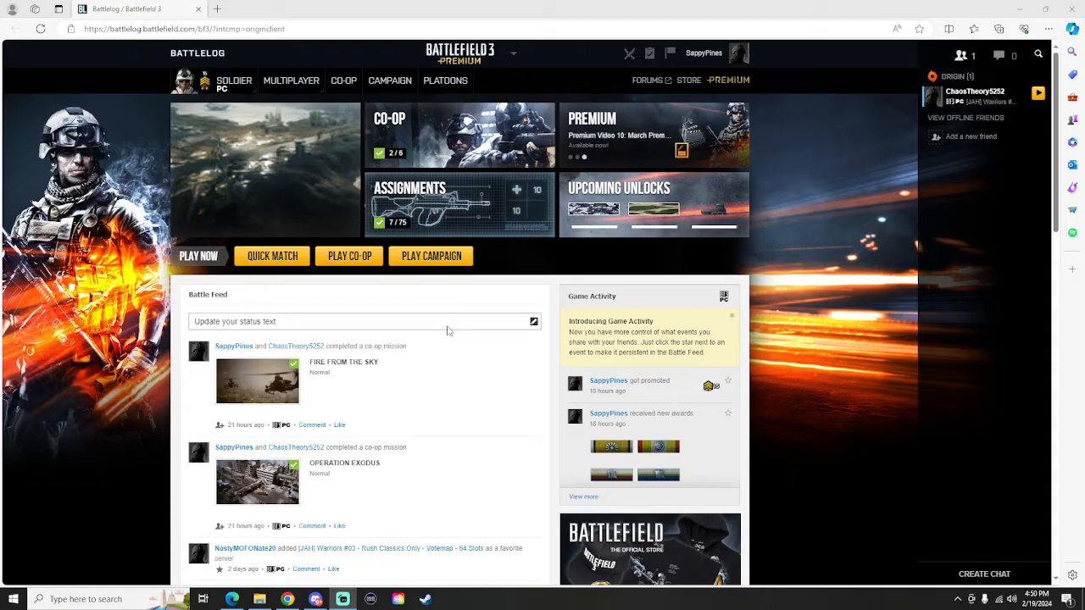
{"action": "mouse_move", "coordinate": [444, 380]}
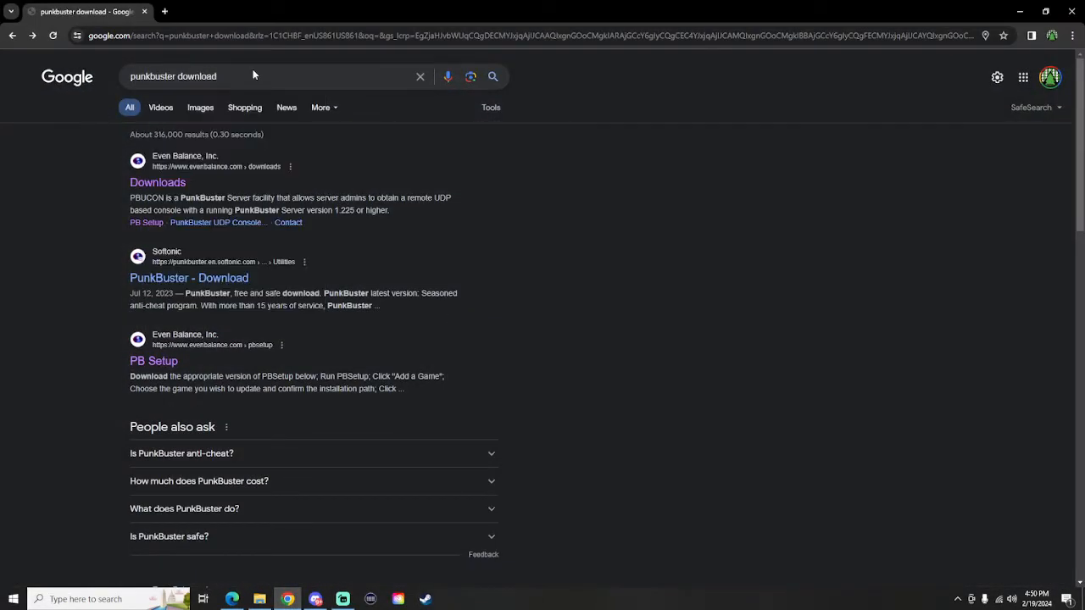
Reach Even Balance's PB Setup page via the Downloads result and top navigation link
{"action": "left_click", "coordinate": [156, 183]}
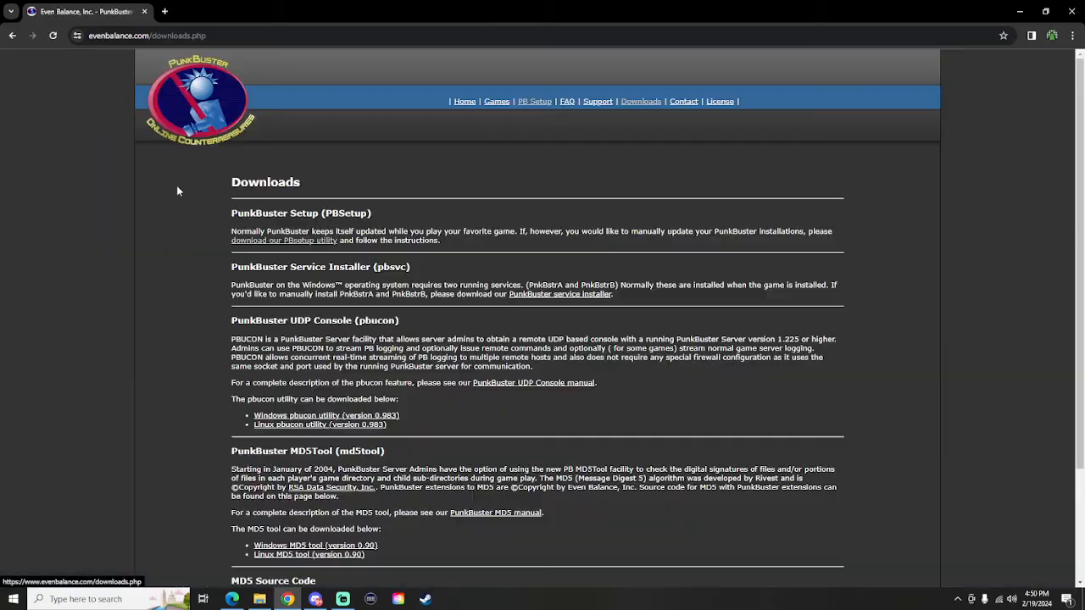
{"action": "mouse_move", "coordinate": [424, 140]}
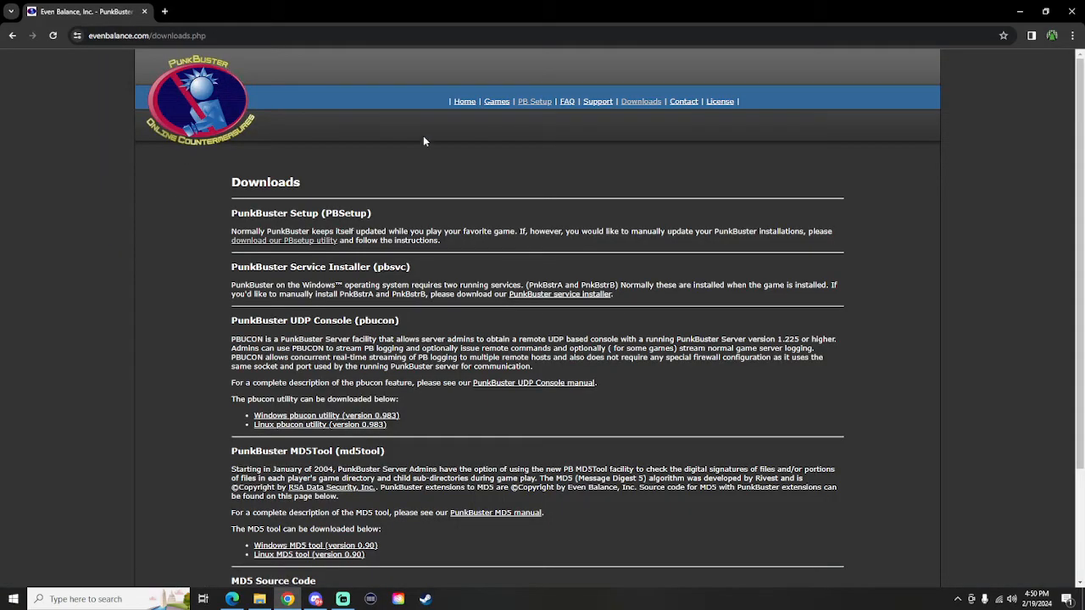
{"action": "left_click", "coordinate": [534, 102]}
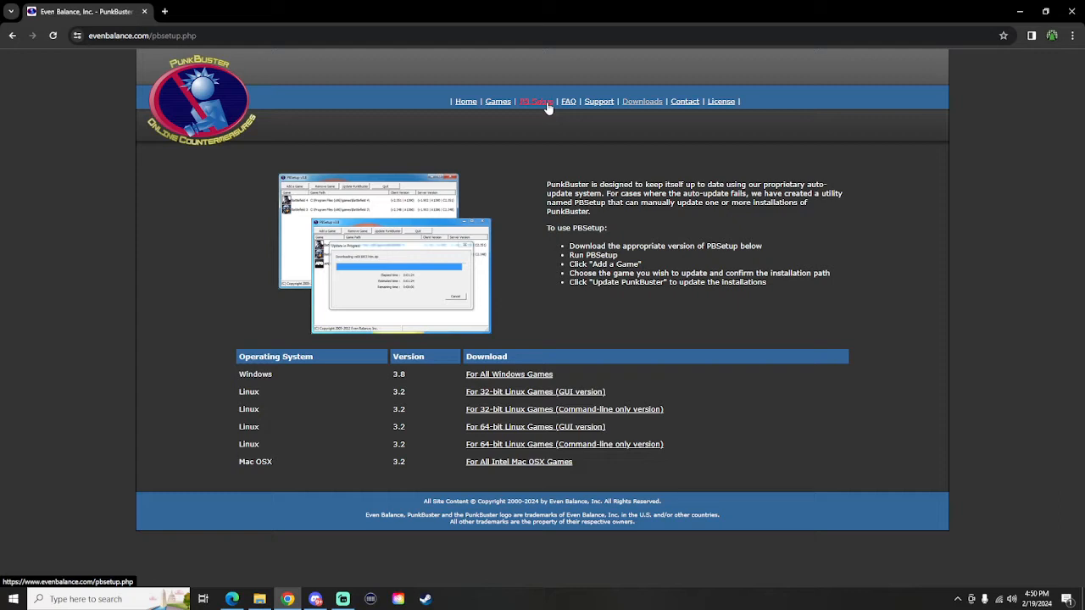
{"action": "mouse_move", "coordinate": [508, 375]}
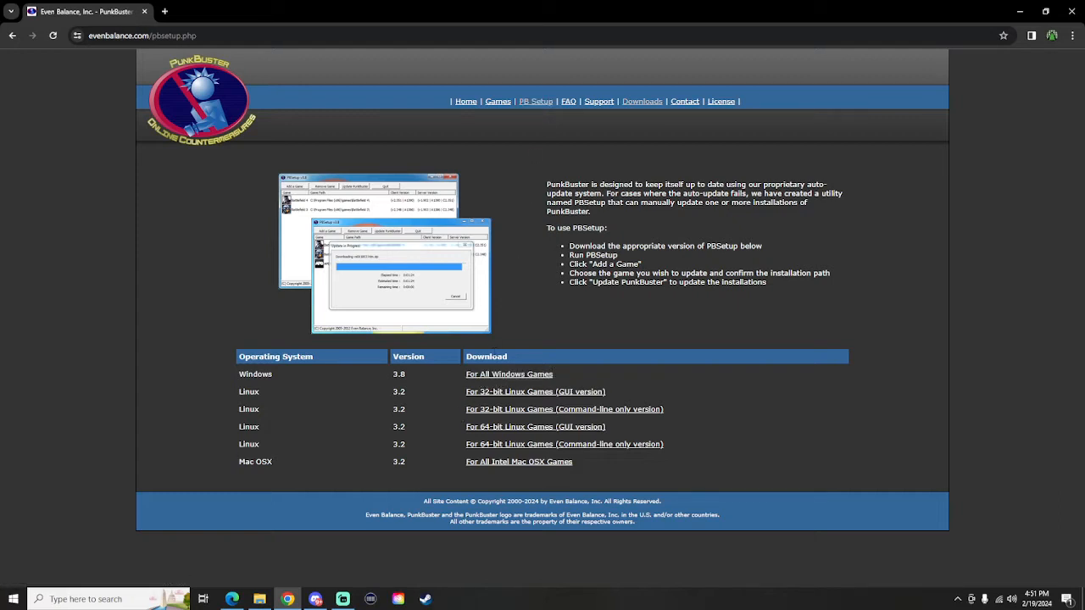
{"action": "mouse_move", "coordinate": [509, 375]}
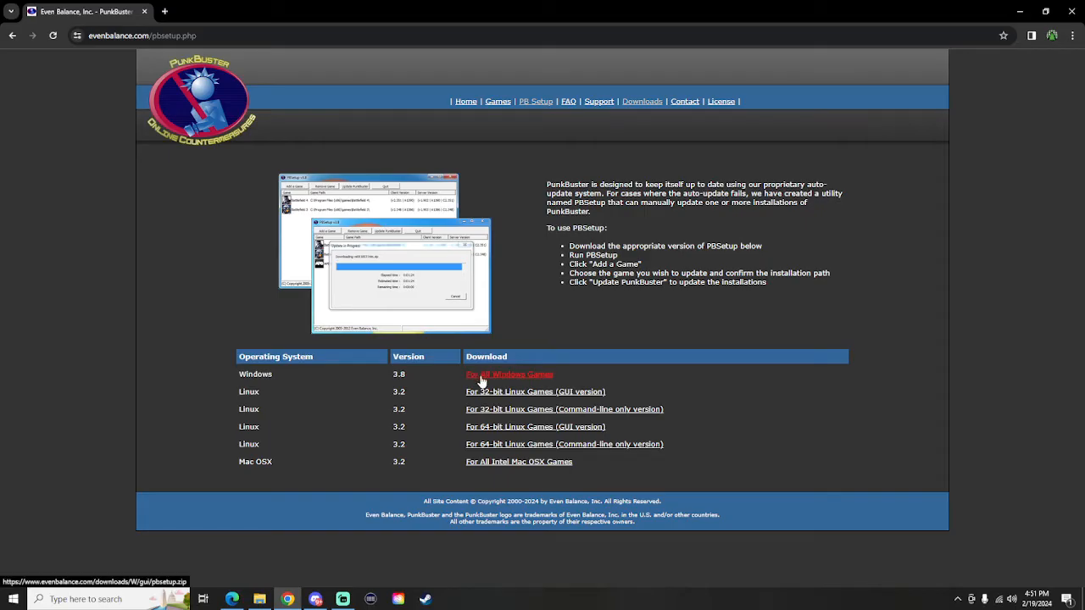
{"action": "mouse_move", "coordinate": [498, 348]}
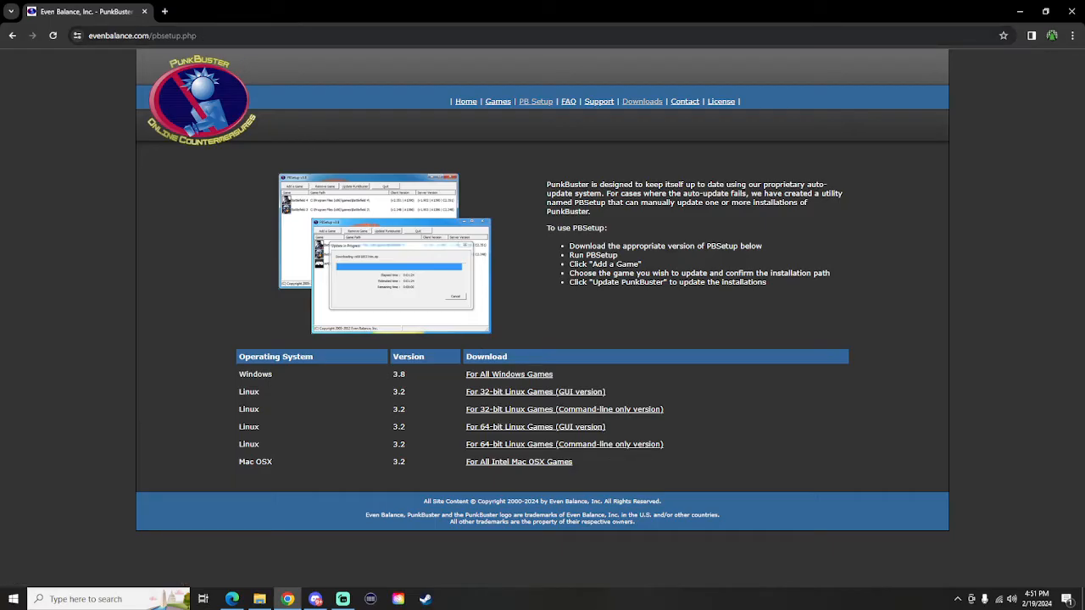
{"action": "mouse_move", "coordinate": [508, 374]}
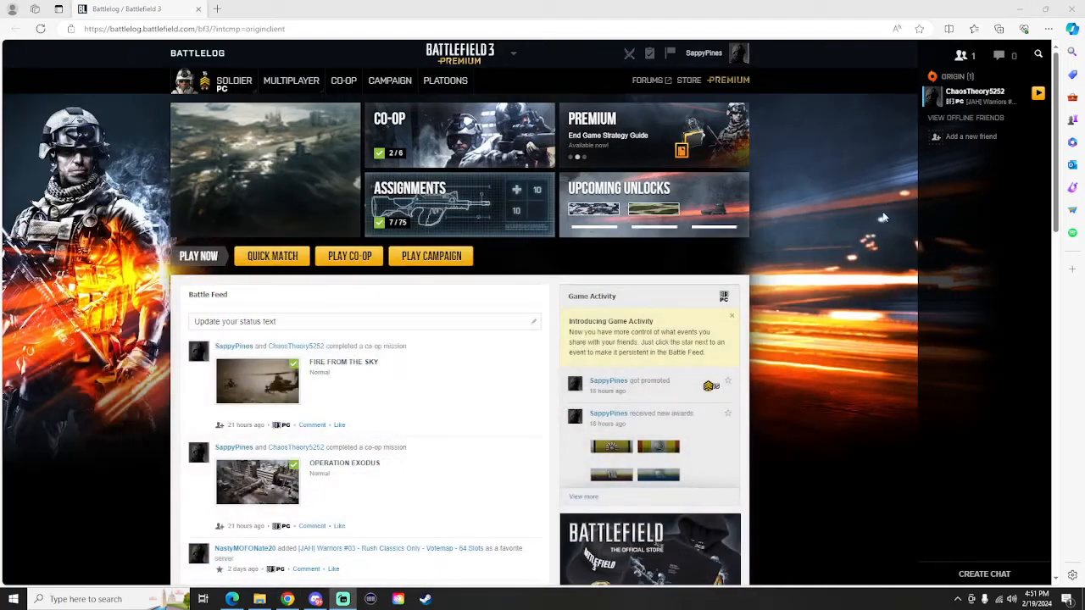
{"action": "mouse_move", "coordinate": [621, 411]}
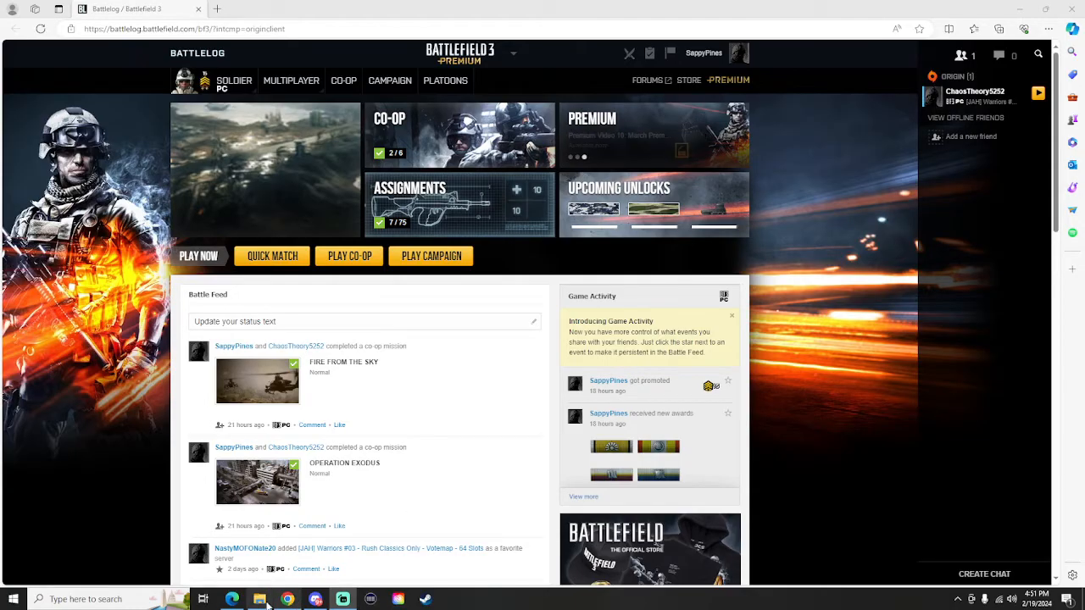
{"action": "mouse_move", "coordinate": [261, 601]}
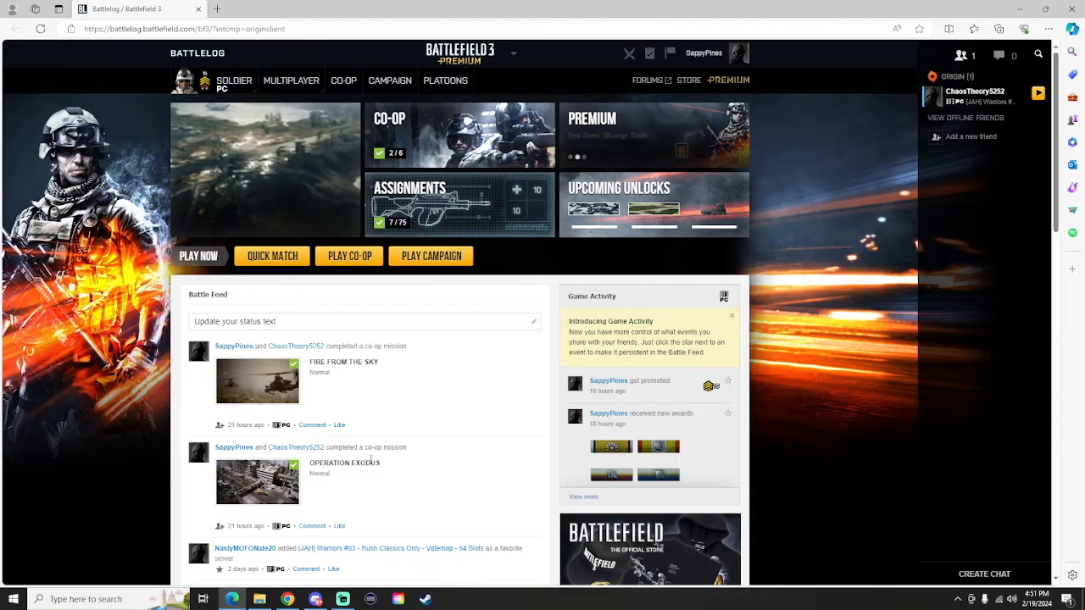
Browse to C:\ProgramData\Electronic Arts\EA Services\License in File Explorer
{"action": "left_click", "coordinate": [261, 600]}
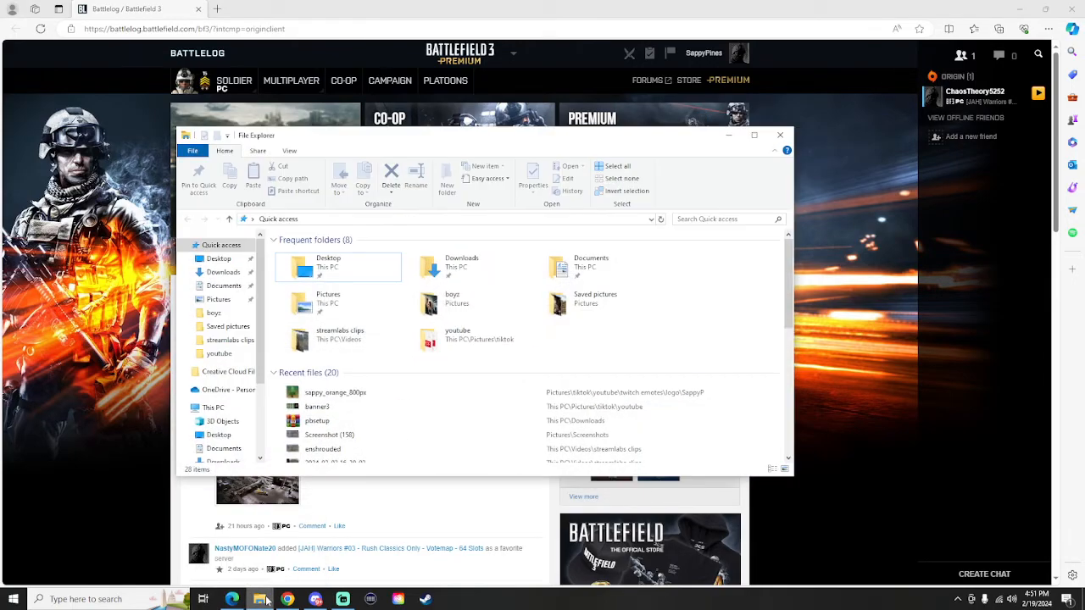
{"action": "mouse_move", "coordinate": [428, 373]}
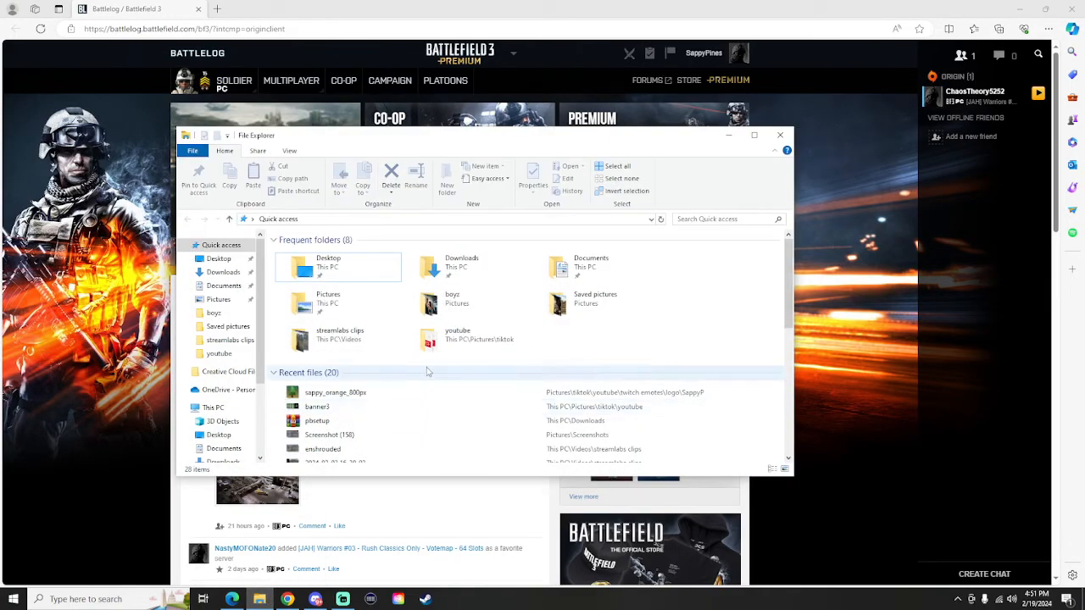
{"action": "mouse_move", "coordinate": [441, 385]}
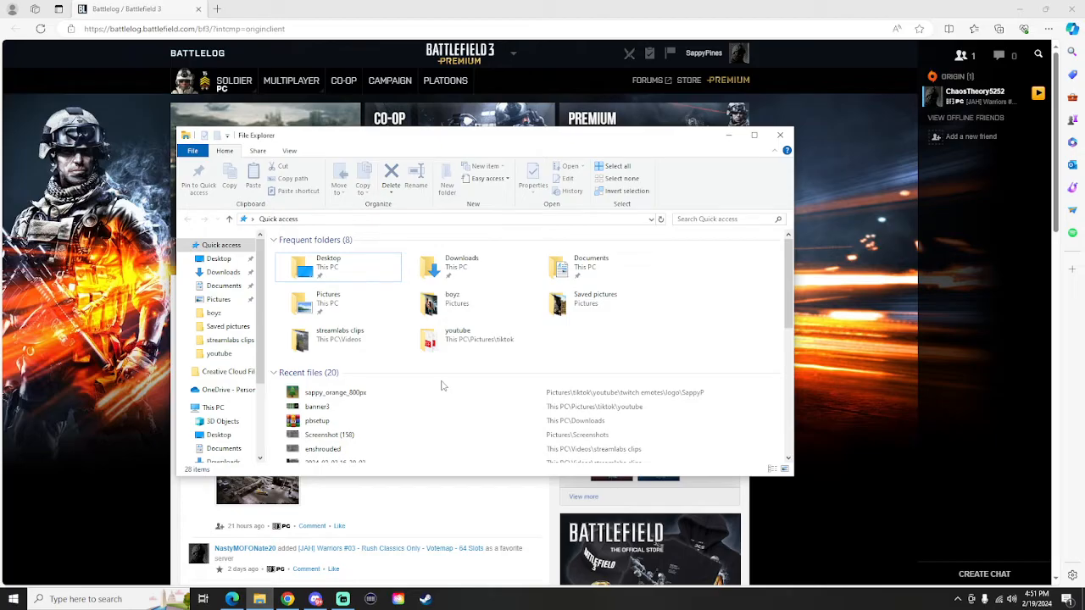
{"action": "mouse_move", "coordinate": [261, 600]}
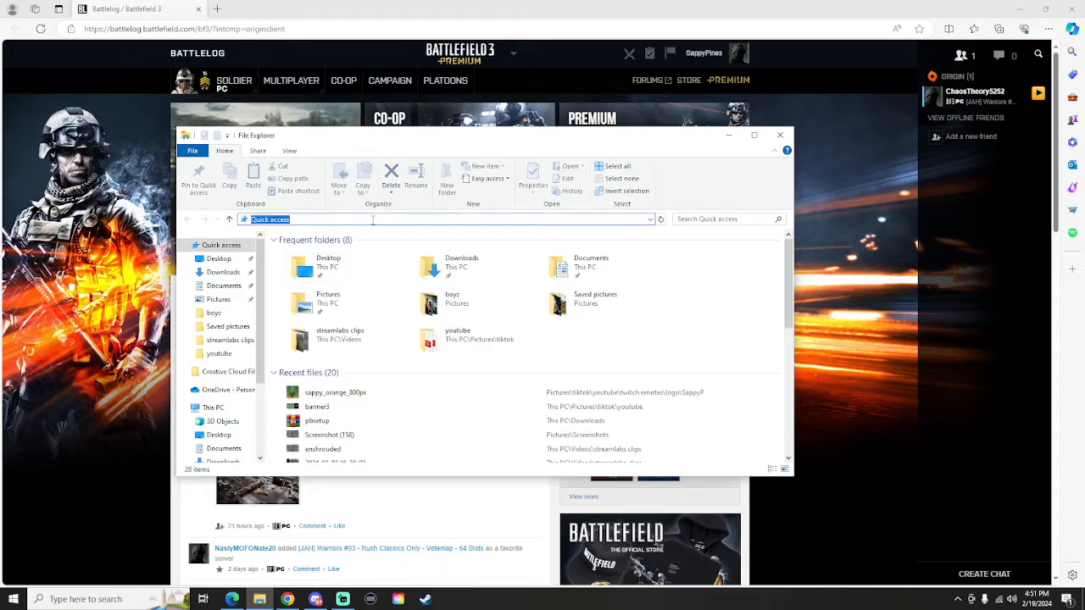
{"action": "type", "text": "C:\\ProgramData\\Electronic Arts\\EA Services\\License"}
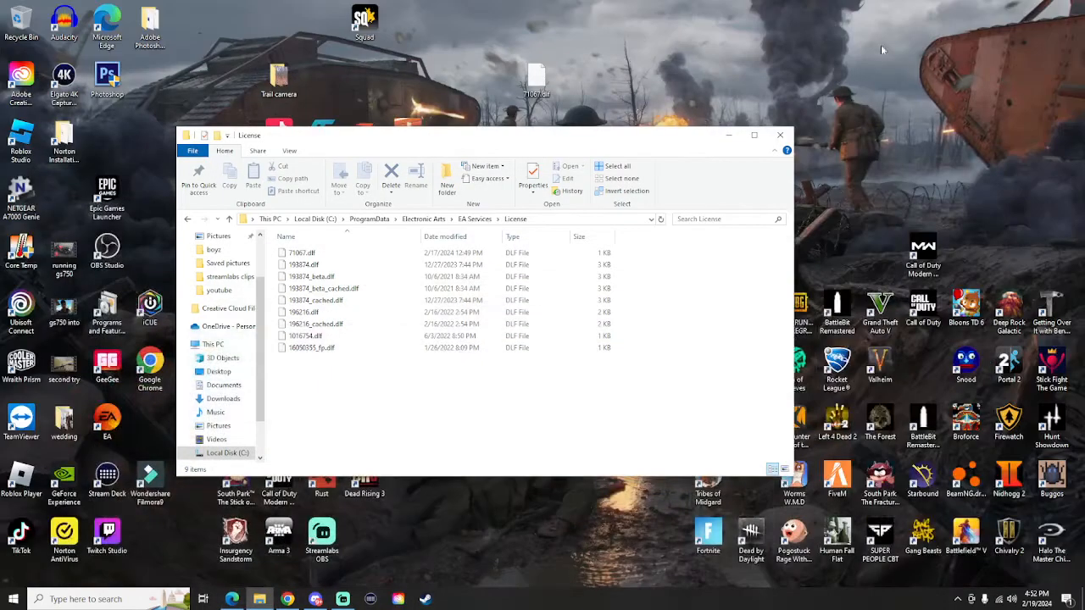
Select the 71067.dlf license file, then leave the License folder for Battlelog
{"action": "left_click", "coordinate": [780, 135]}
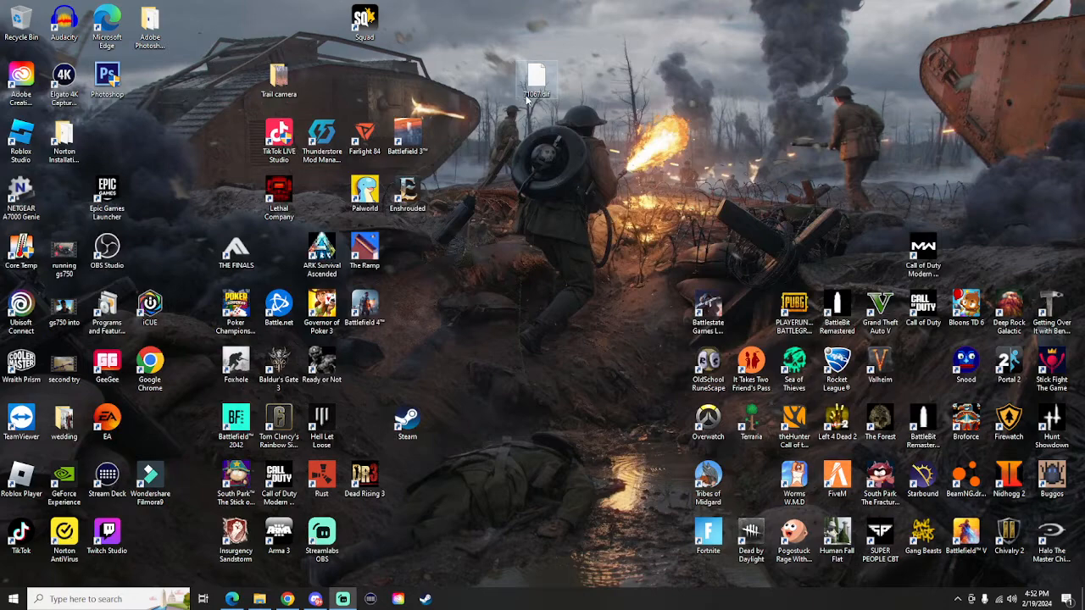
{"action": "left_click", "coordinate": [259, 600]}
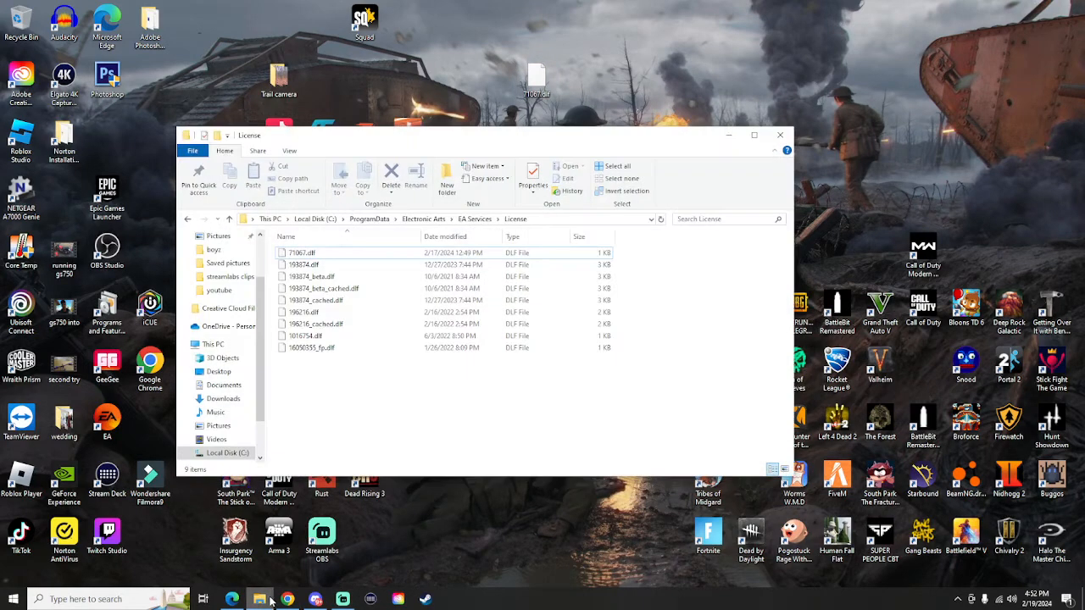
{"action": "left_click", "coordinate": [302, 252]}
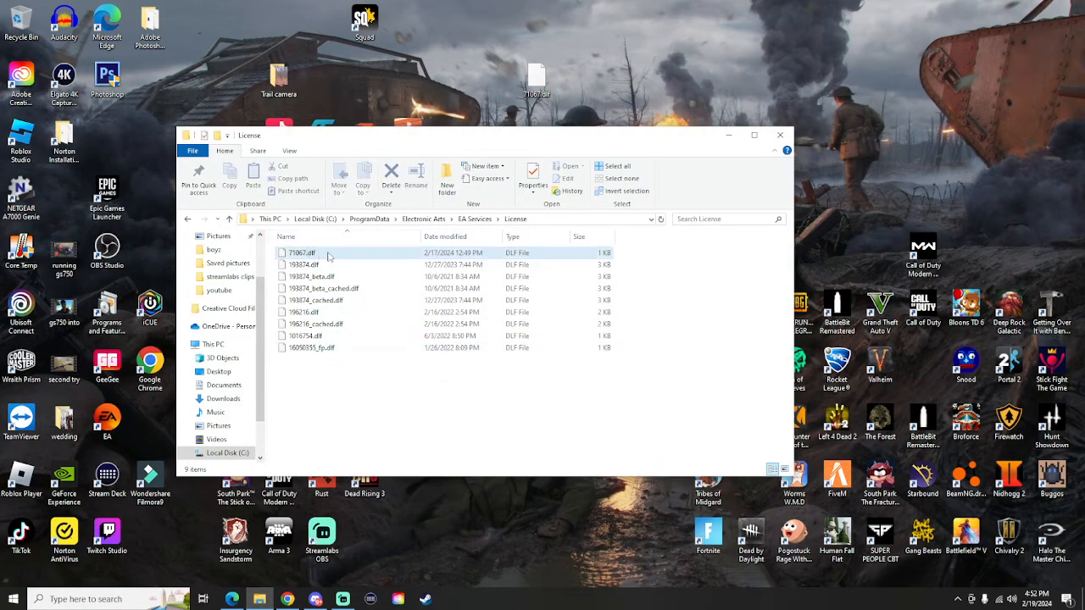
{"action": "mouse_move", "coordinate": [331, 257]}
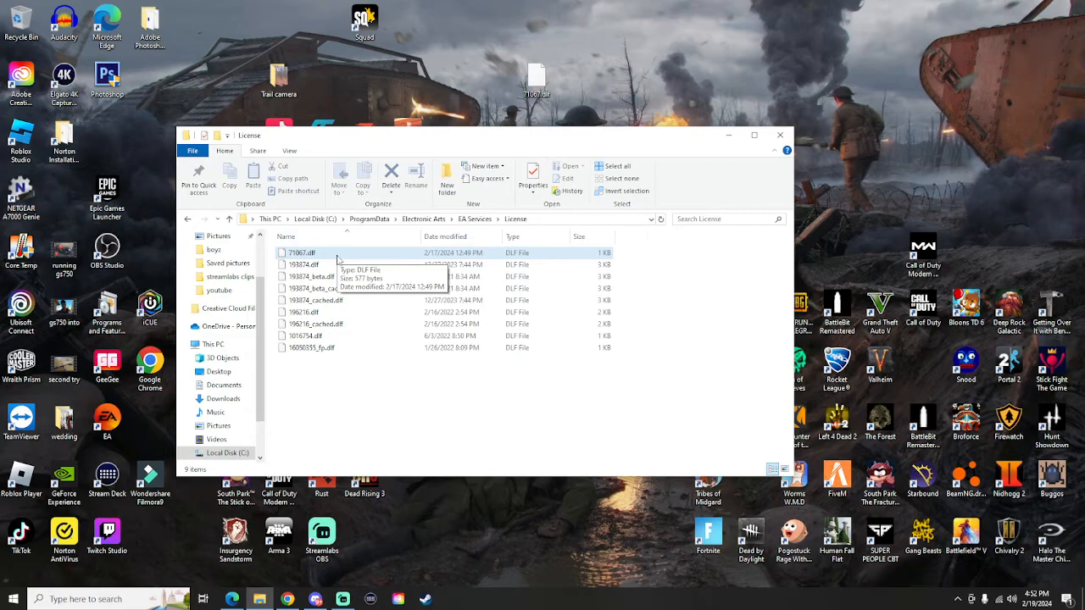
{"action": "mouse_move", "coordinate": [604, 71]}
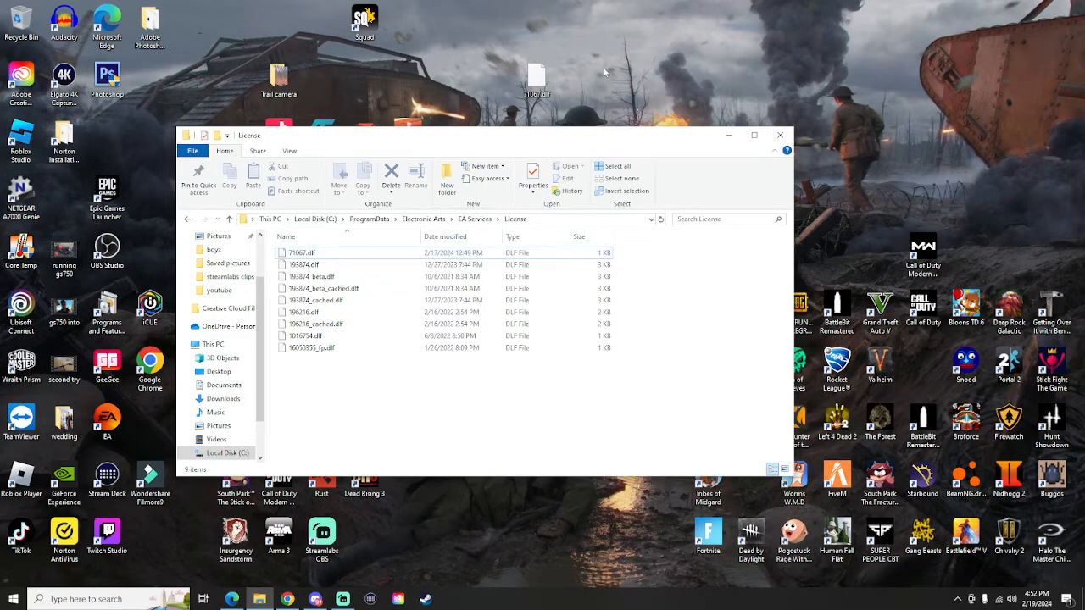
{"action": "left_click", "coordinate": [778, 136]}
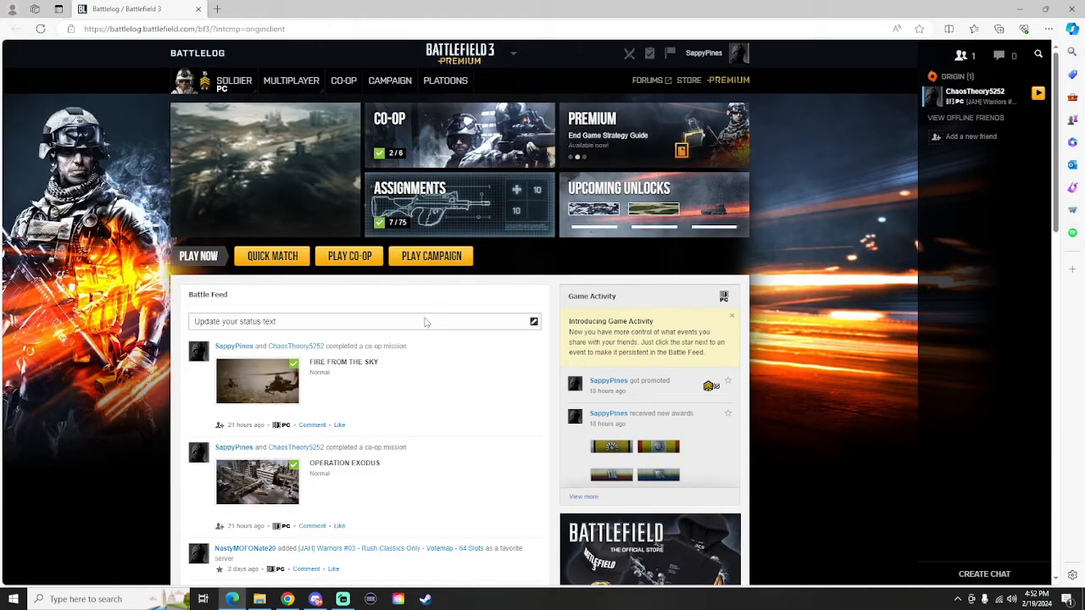
Go to the Multiplayer server browser from the Battlelog menu
{"action": "left_click", "coordinate": [291, 81]}
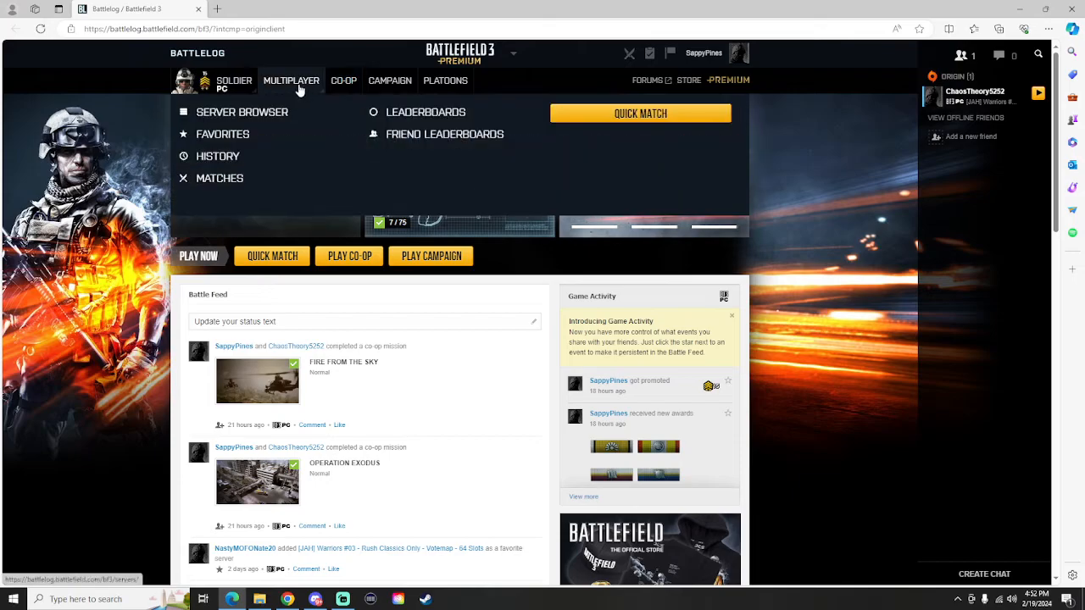
{"action": "left_click", "coordinate": [241, 112]}
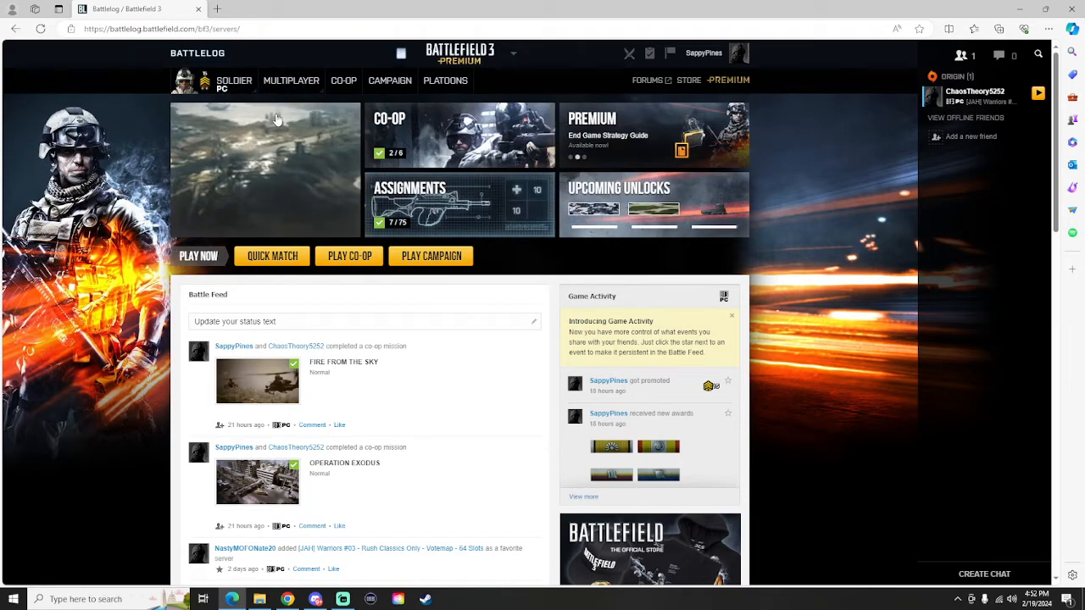
{"action": "left_click", "coordinate": [292, 81]}
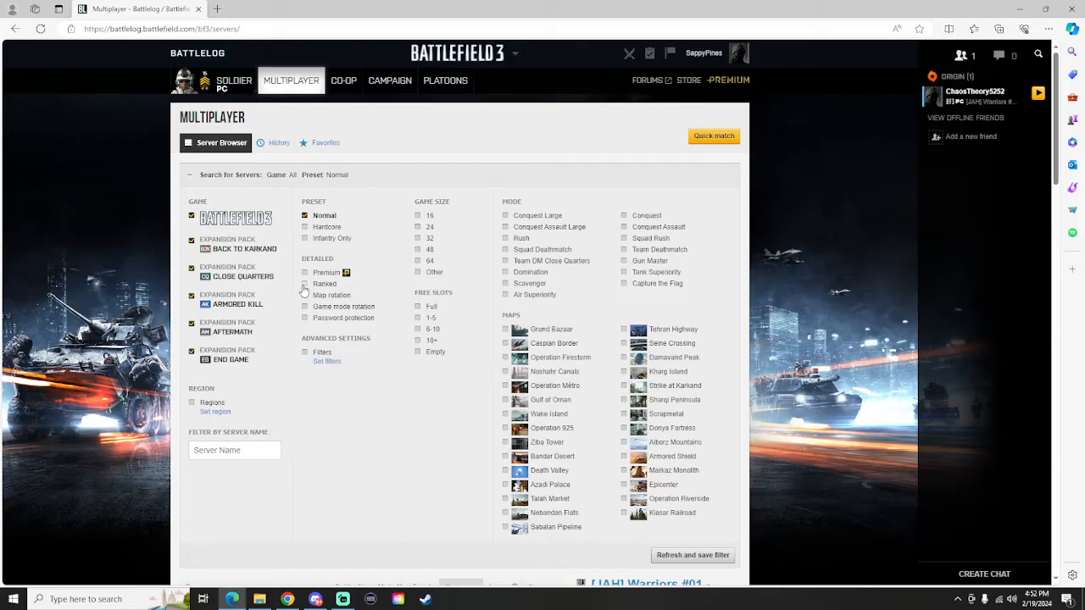
Cycle the Ranked filter through ranked and unranked back to unset
{"action": "left_click", "coordinate": [305, 283]}
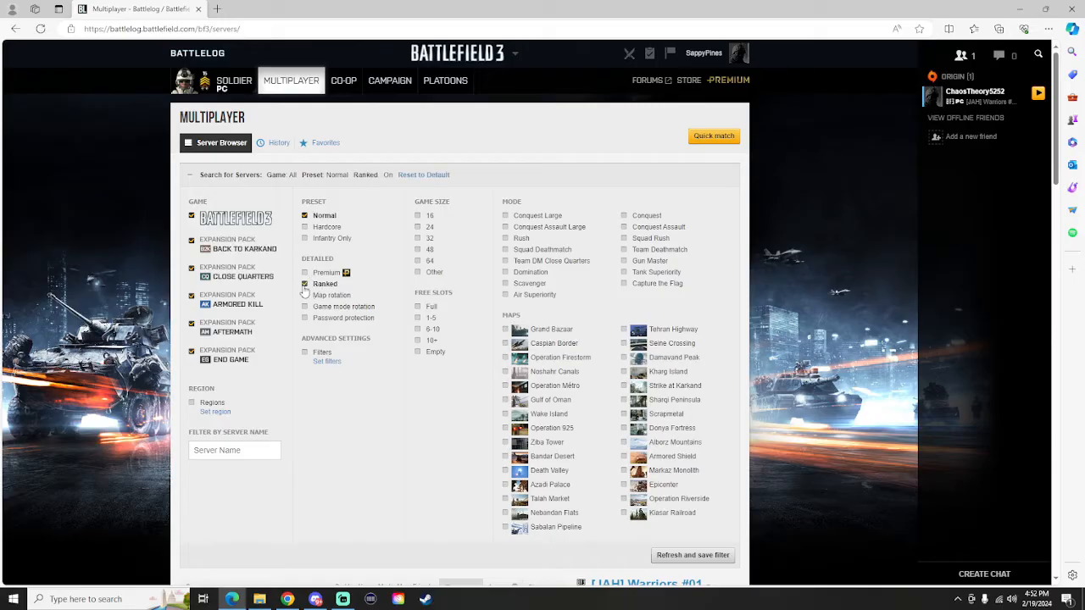
{"action": "left_click", "coordinate": [305, 285]}
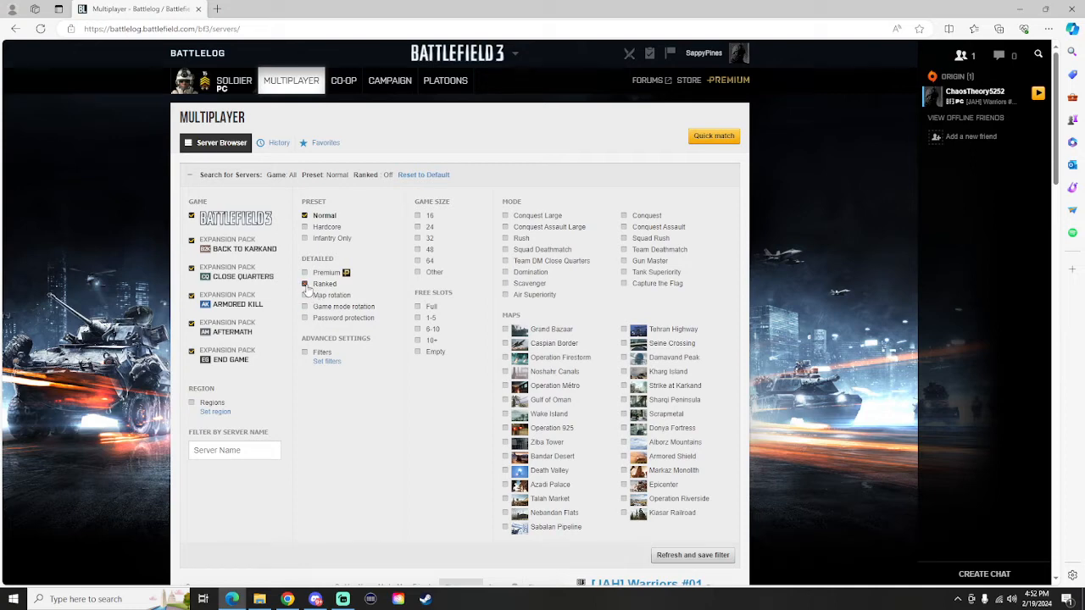
{"action": "left_click", "coordinate": [305, 285]}
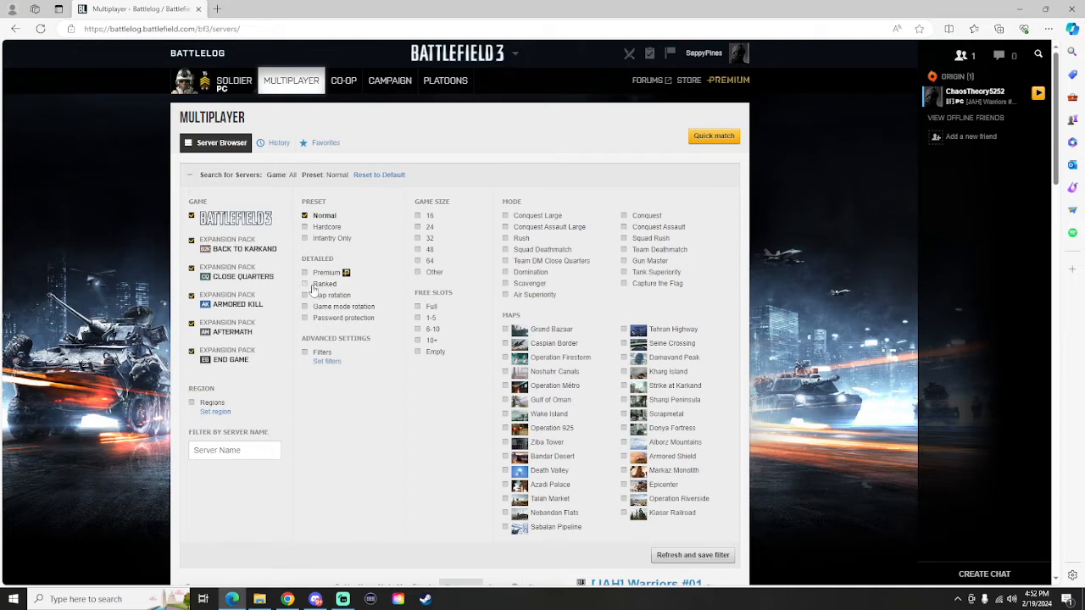
{"action": "mouse_move", "coordinate": [325, 295]}
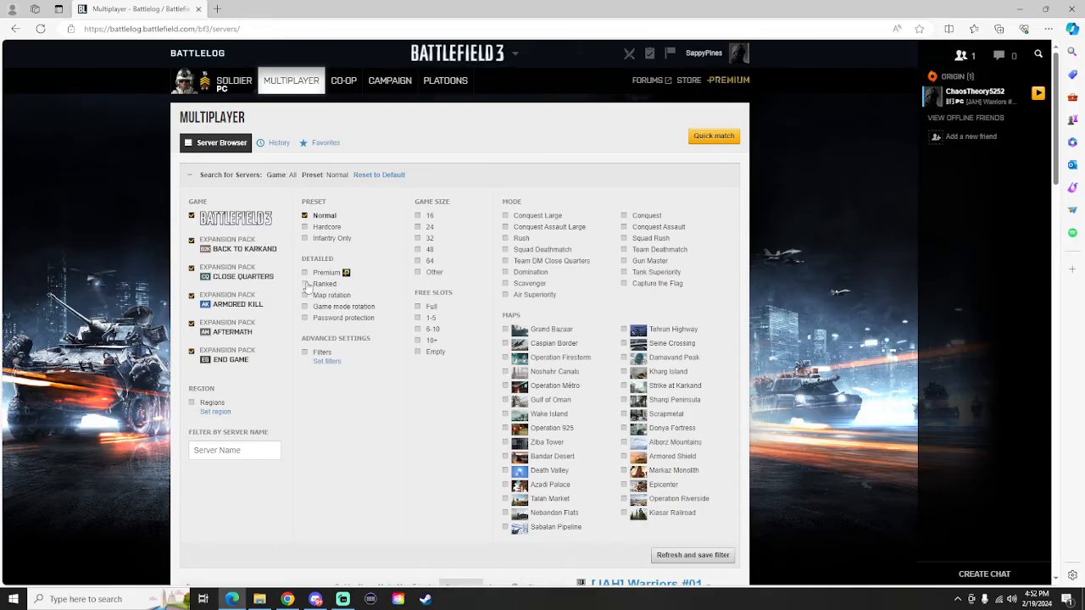
Sort the server list by Players descending so the fullest servers come first
{"action": "scroll", "scroll_direction": "down", "scroll_amount": 3}
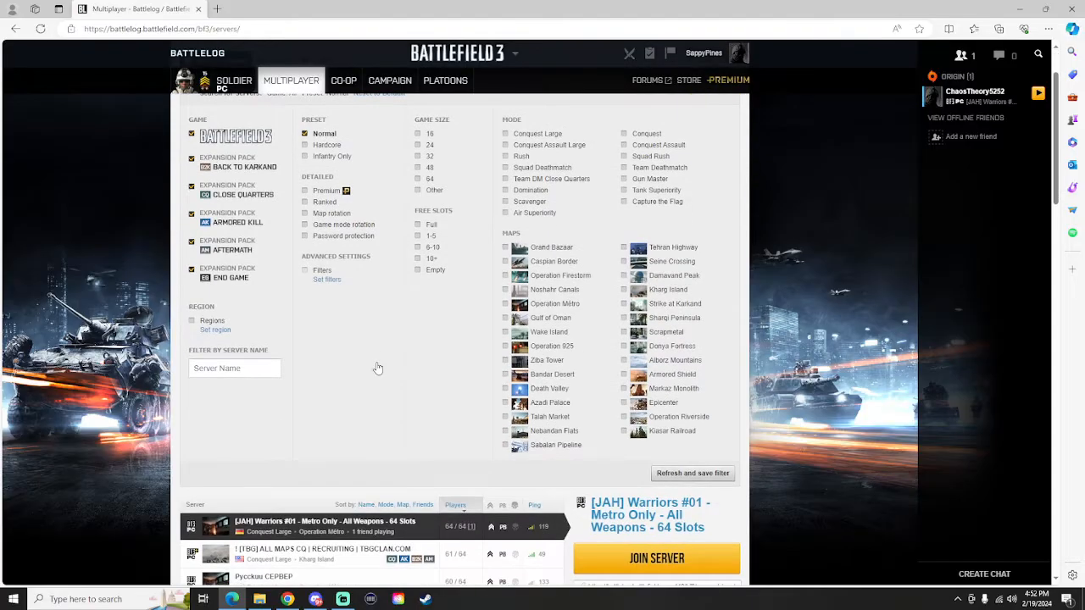
{"action": "scroll", "scroll_direction": "down", "scroll_amount": 3}
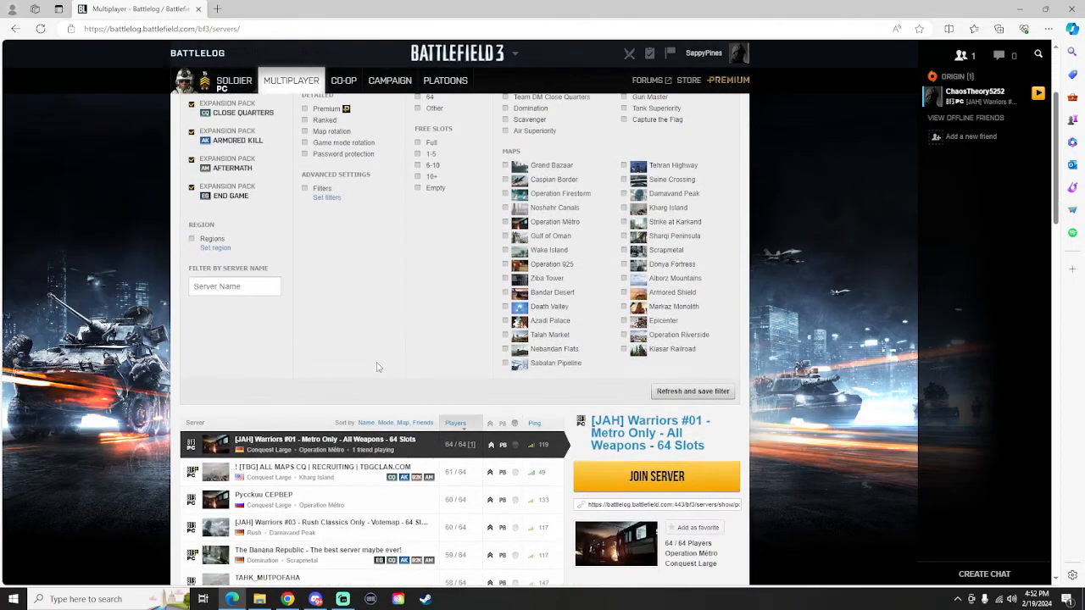
{"action": "scroll", "scroll_direction": "down", "scroll_amount": 3}
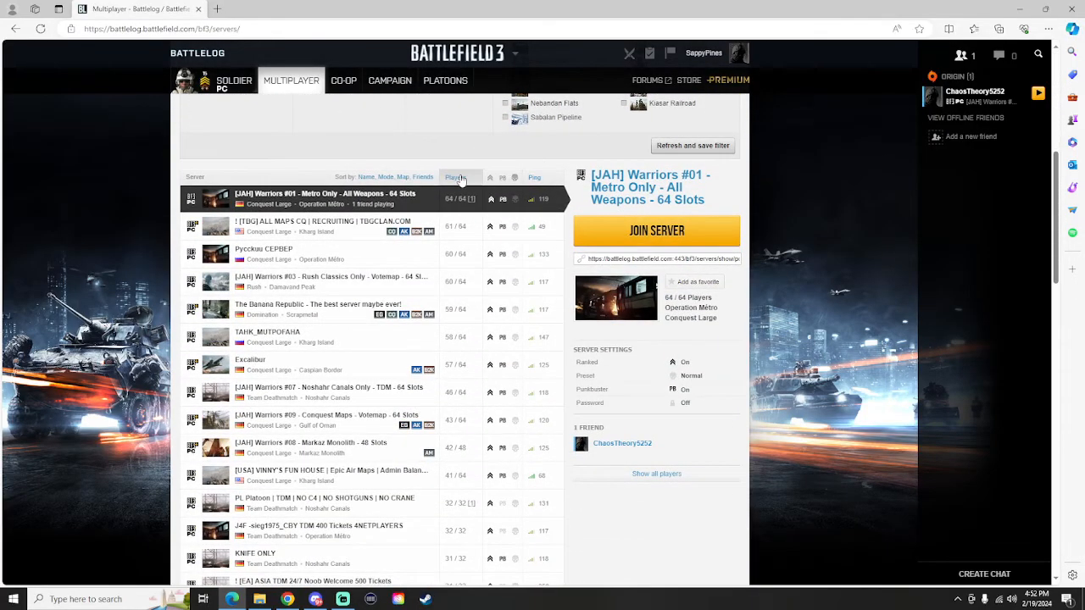
{"action": "left_click", "coordinate": [456, 178]}
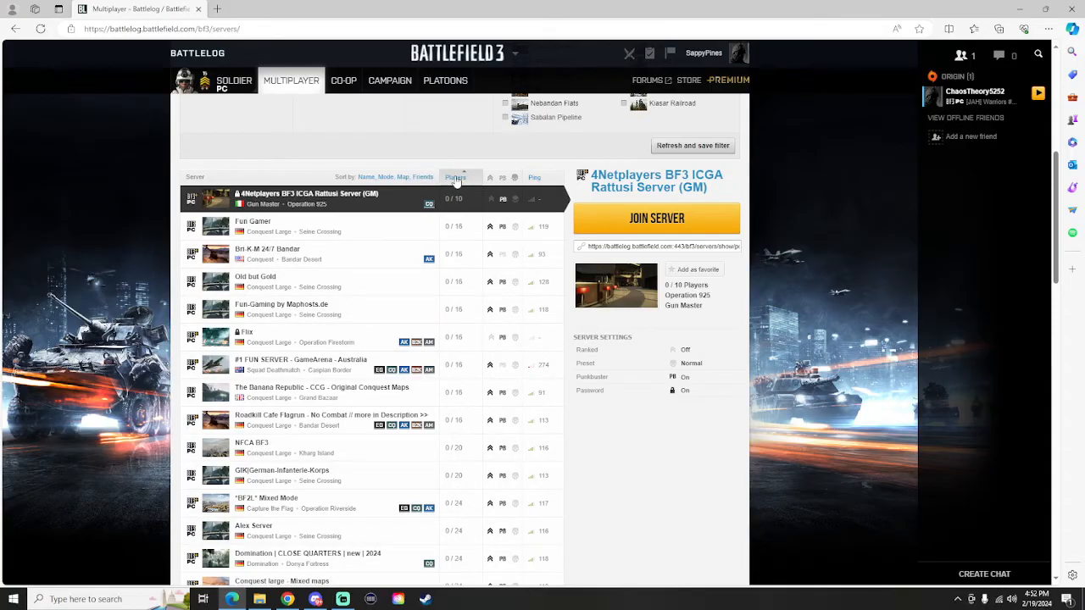
{"action": "left_click", "coordinate": [454, 177]}
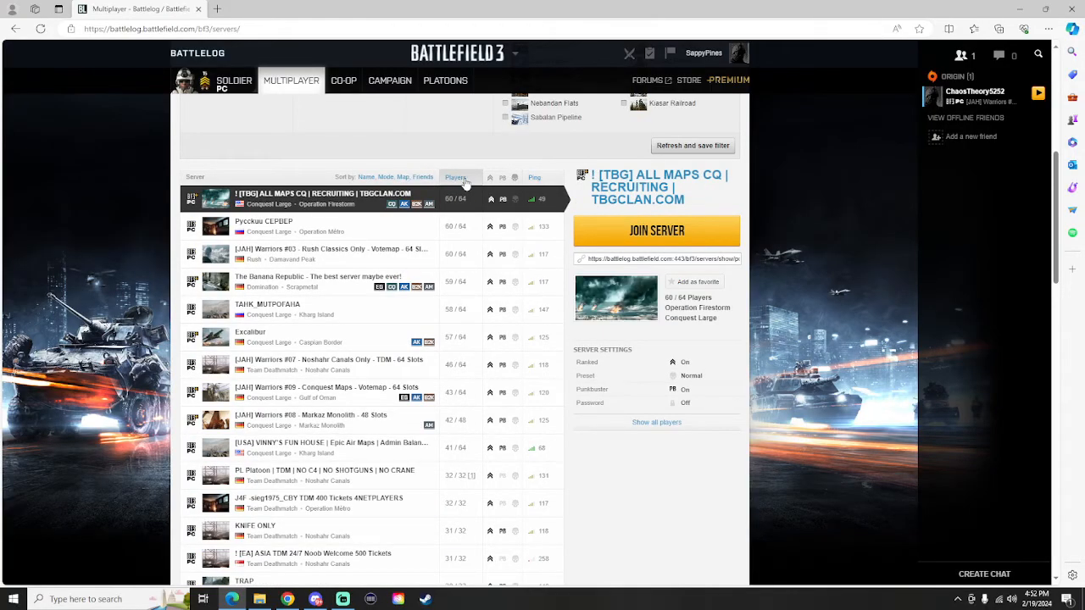
{"action": "mouse_move", "coordinate": [461, 385]}
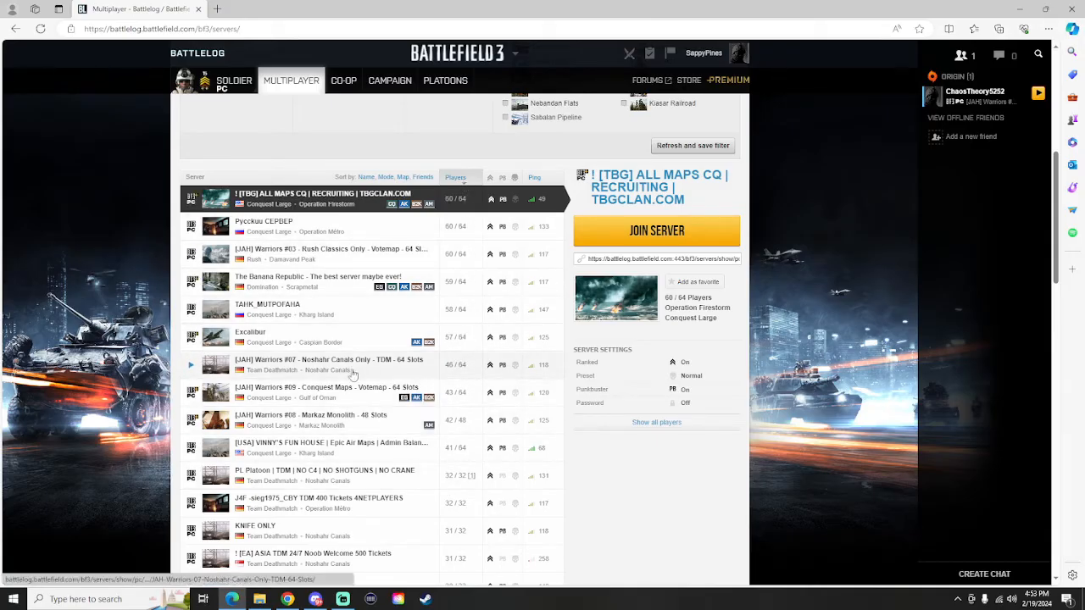
Show the full player roster of the TRAP server
{"action": "scroll", "scroll_direction": "down", "scroll_amount": 3}
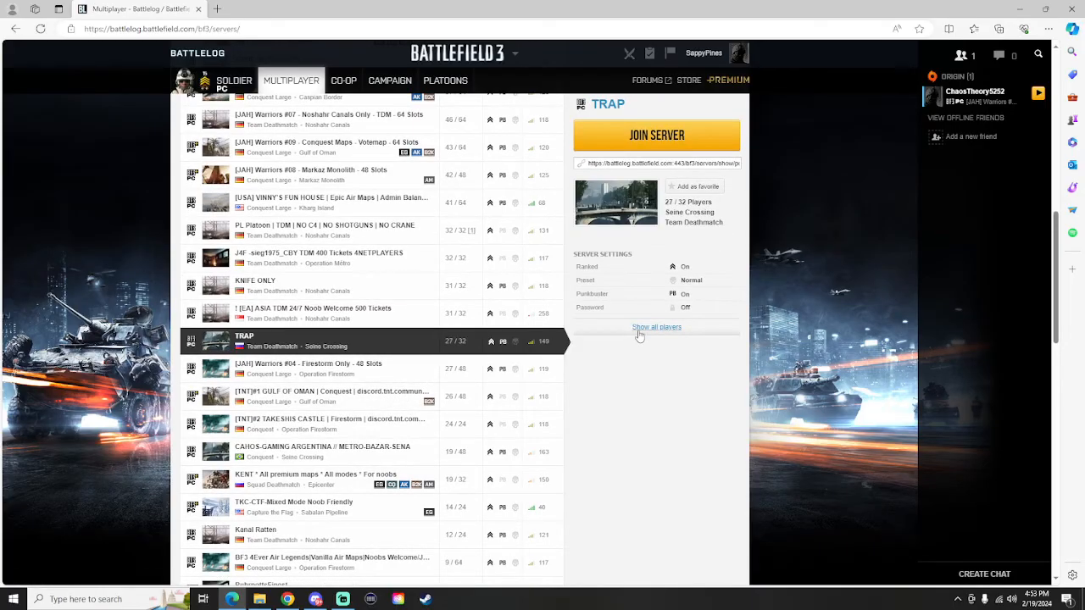
{"action": "left_click", "coordinate": [656, 327]}
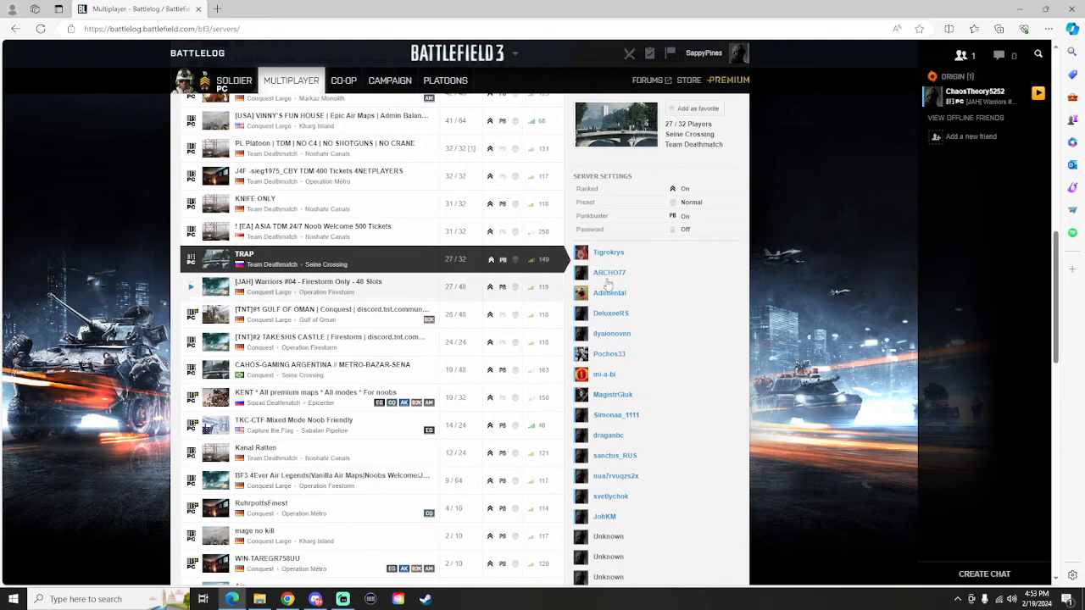
{"action": "scroll", "scroll_direction": "down", "scroll_amount": 3}
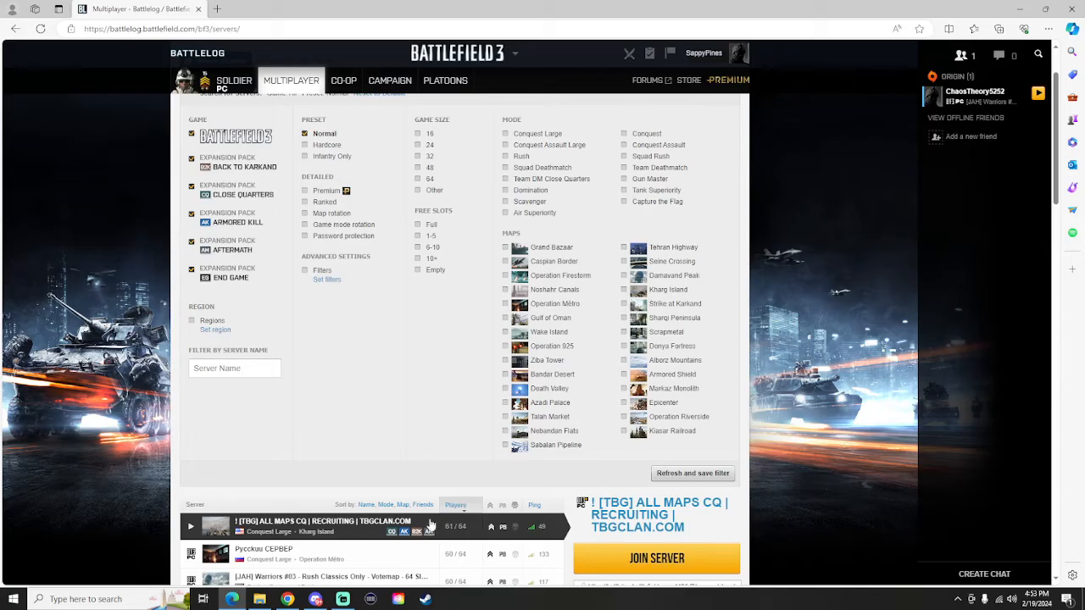
Refresh and save the filter, landing on the 64/64 [JAH] Warriors #01 server details
{"action": "left_click", "coordinate": [691, 473]}
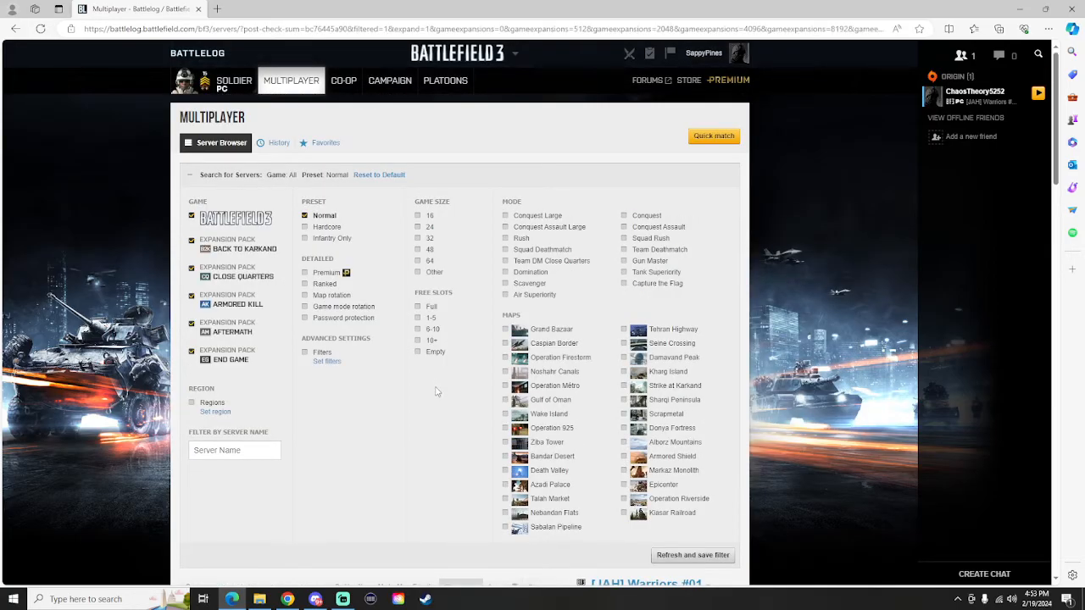
{"action": "mouse_move", "coordinate": [417, 404]}
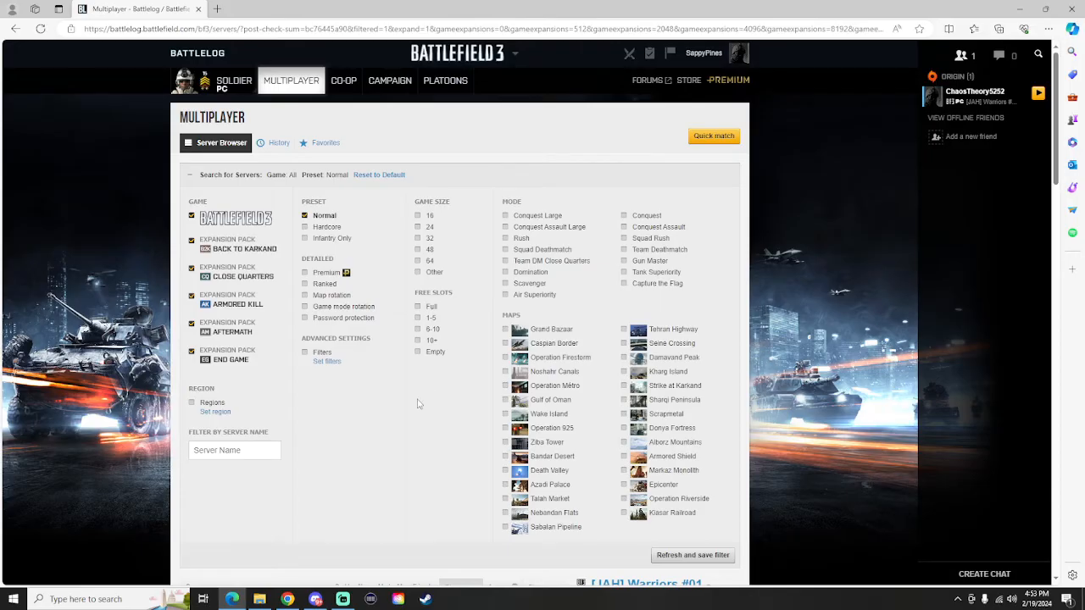
{"action": "scroll", "scroll_direction": "down", "scroll_amount": 3}
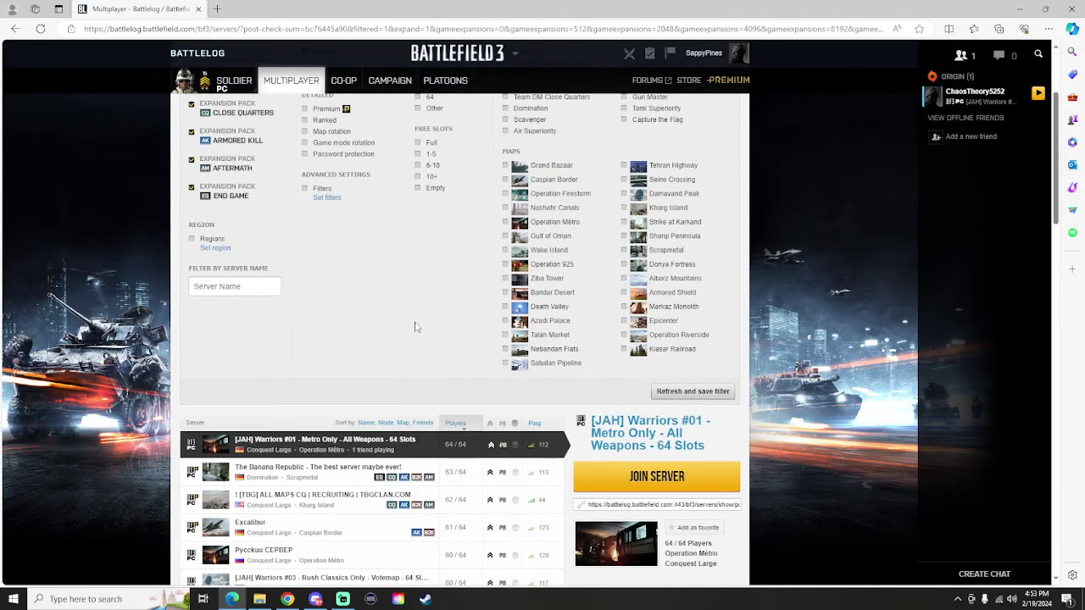
{"action": "mouse_move", "coordinate": [440, 297]}
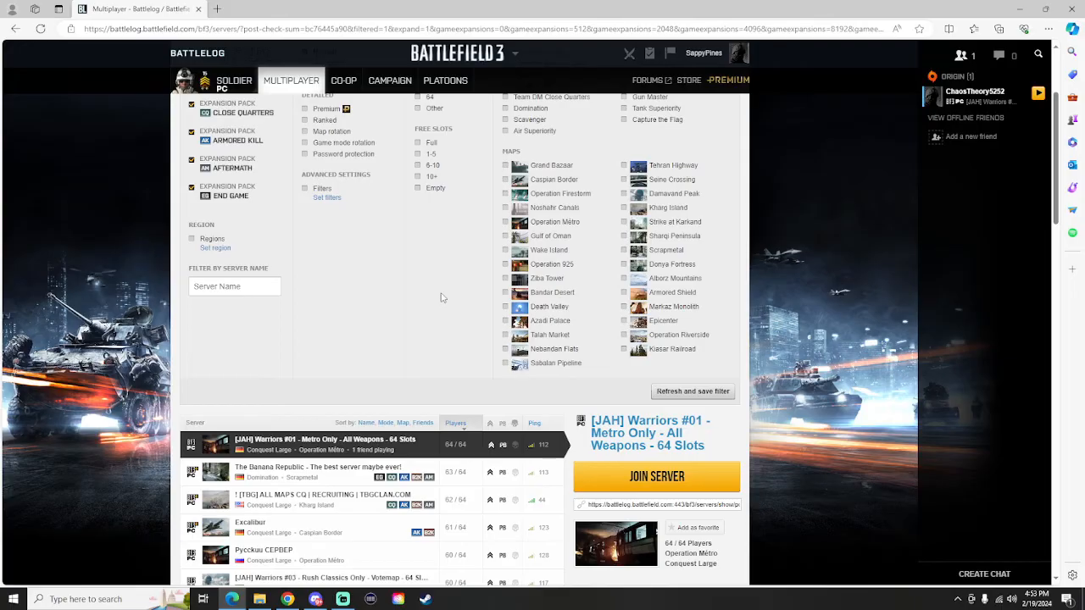
{"action": "scroll", "scroll_direction": "down", "scroll_amount": 3}
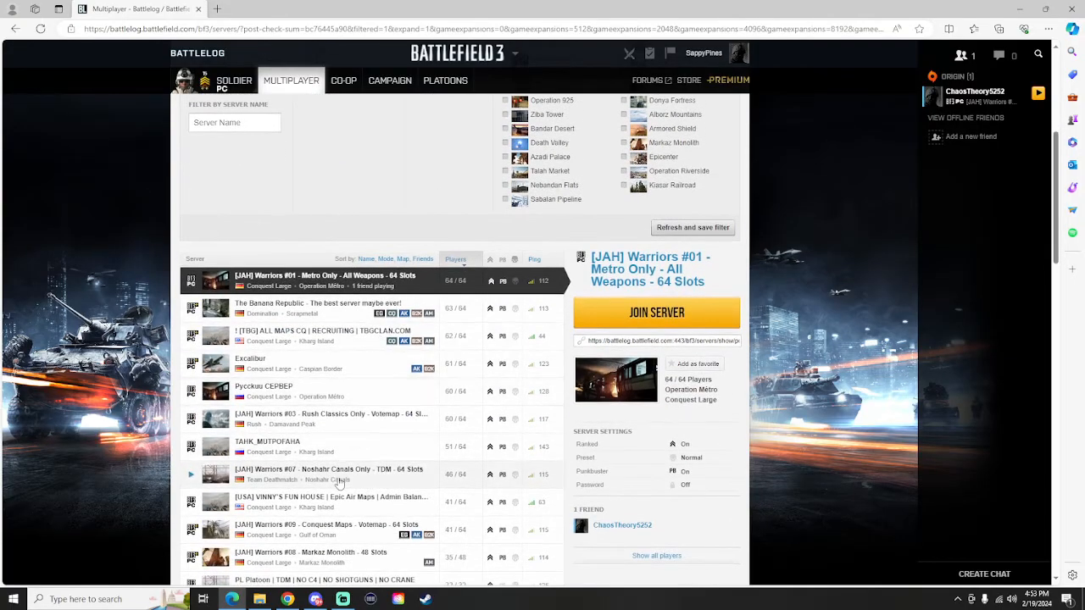
Join the [USA] VINNY'S FUN HOUSE Epic Air Maps server from the list
{"action": "left_click", "coordinate": [330, 502]}
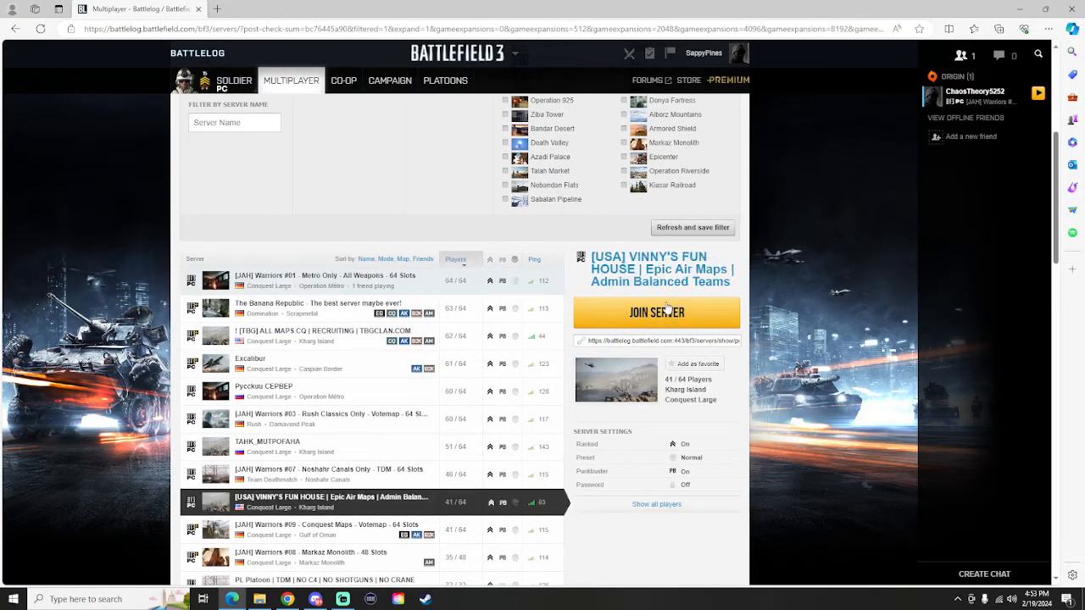
{"action": "left_click", "coordinate": [656, 312]}
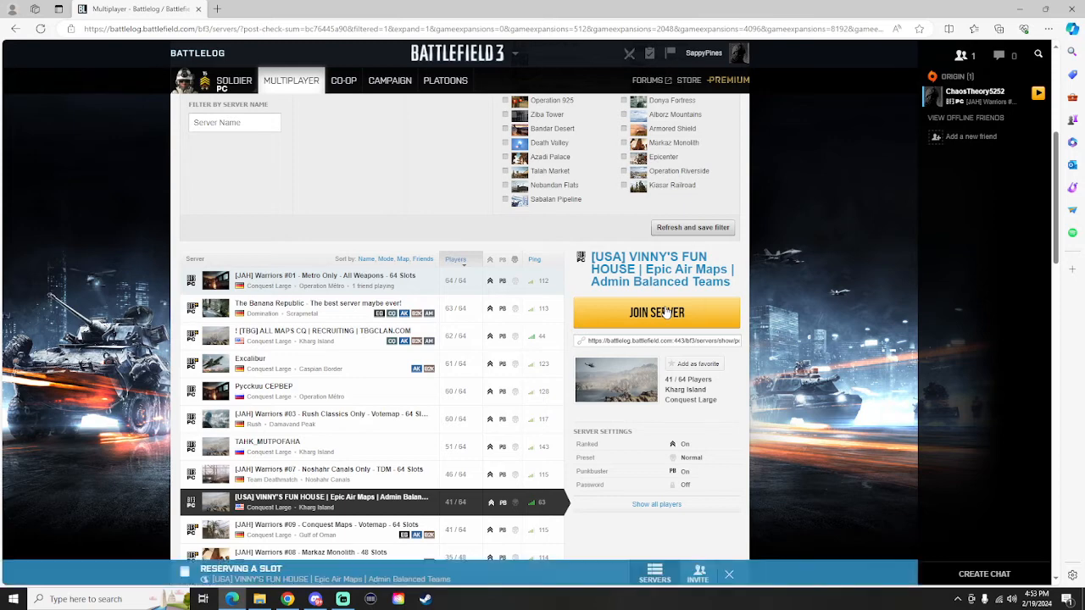
{"action": "left_click", "coordinate": [656, 312]}
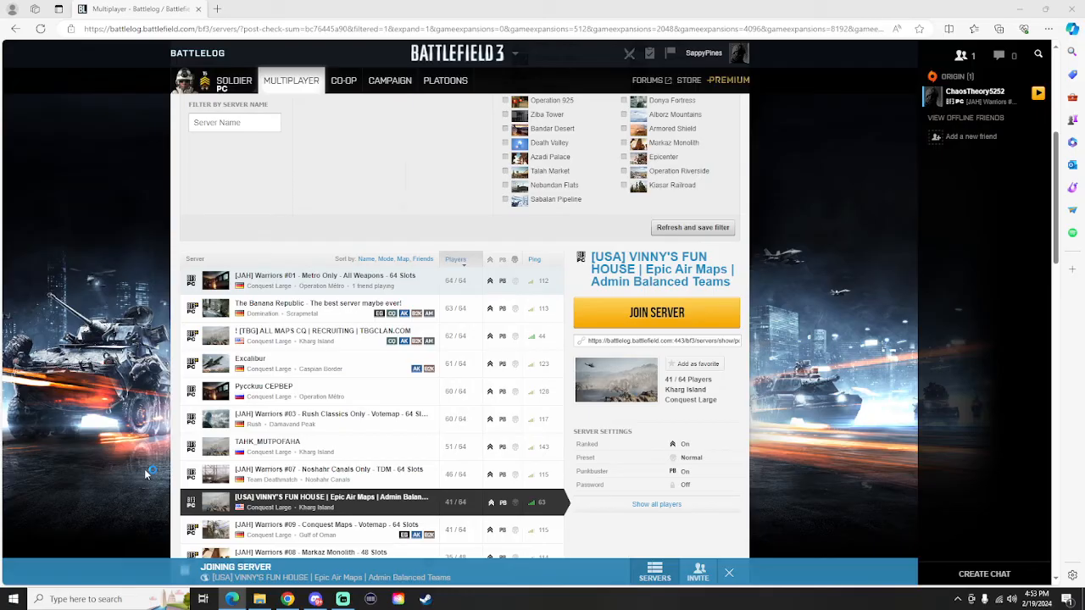
{"action": "mouse_move", "coordinate": [132, 458]}
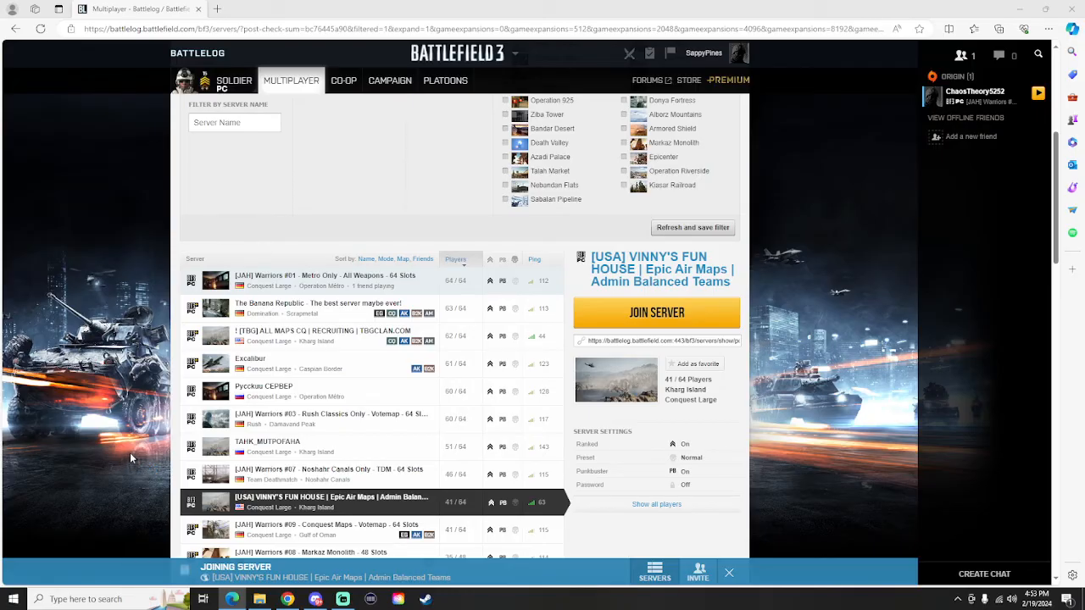